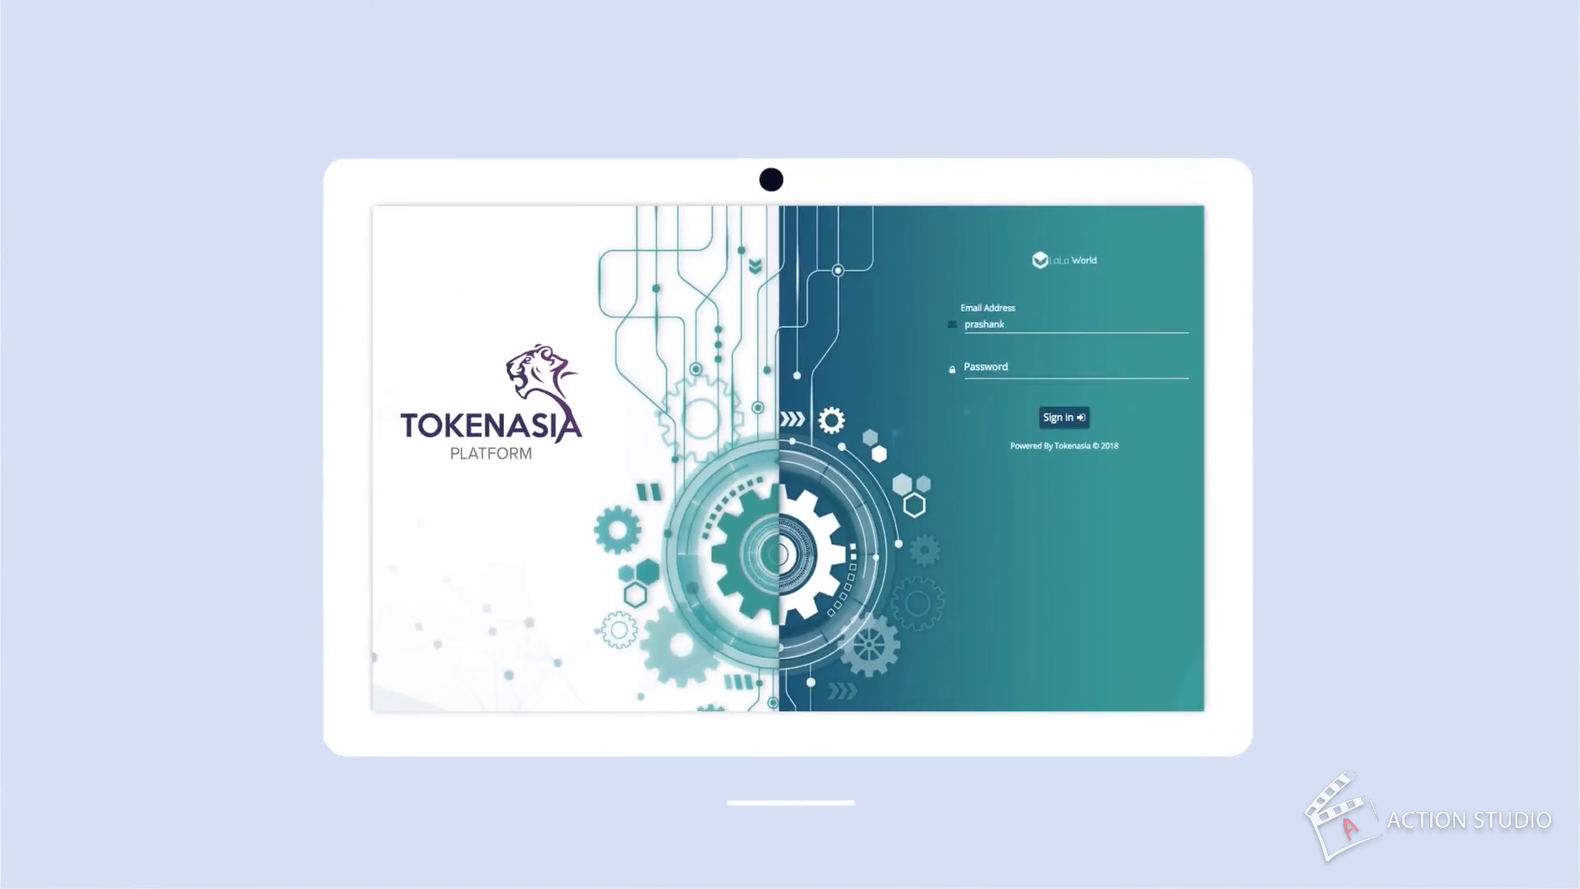
type("@tokenasi")
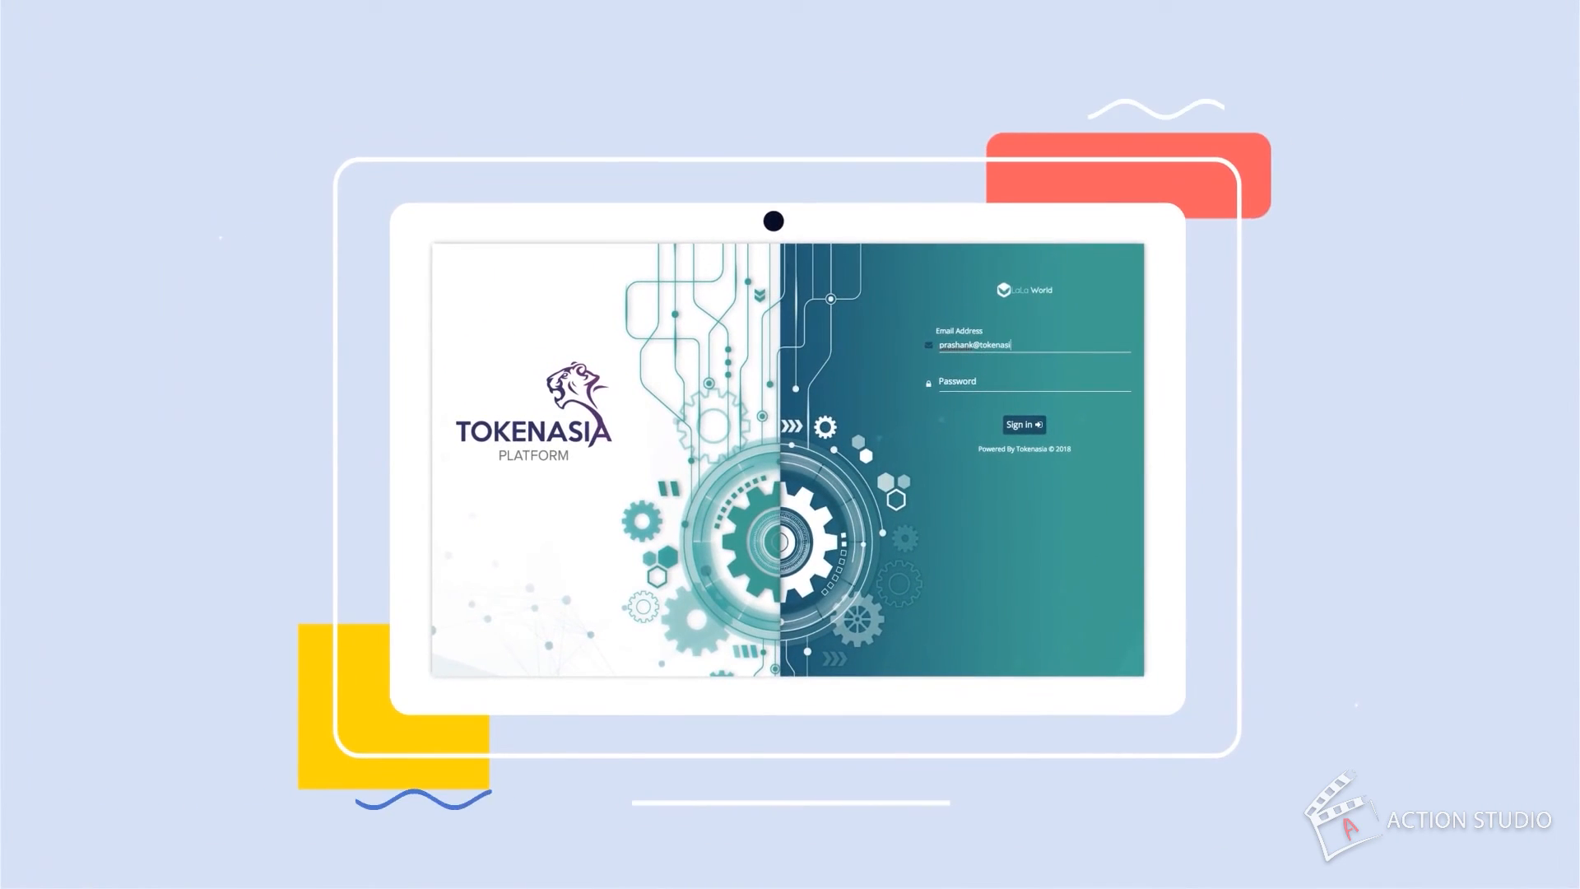